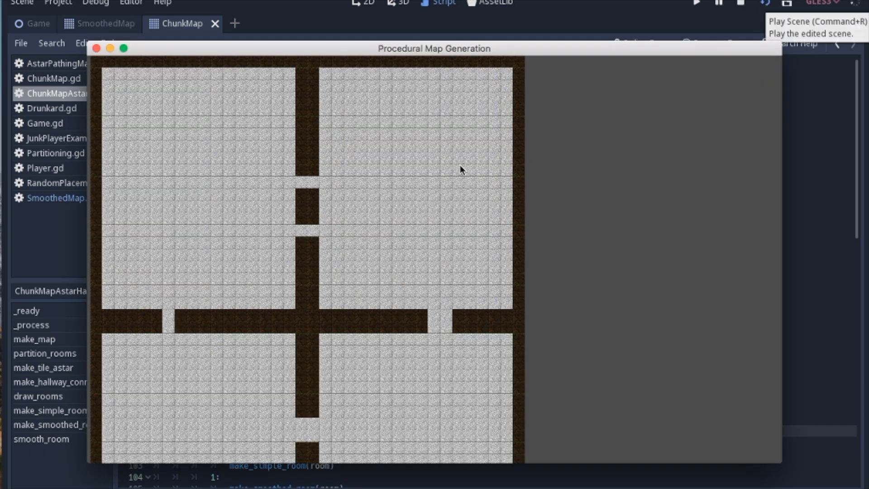
Step: Close the chunk-room map, run the SmoothedMap cavern scene, view it, and close its window
{"action": "left_click", "coordinate": [95, 48]}
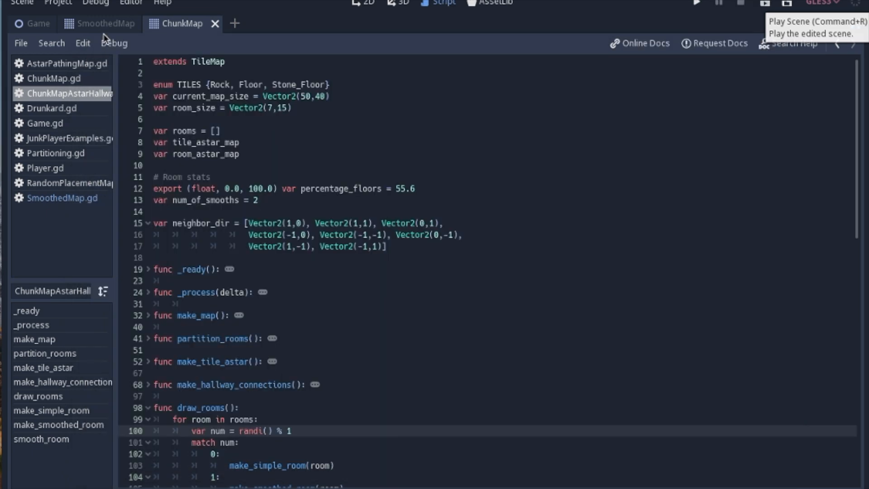
{"action": "left_click", "coordinate": [105, 24]}
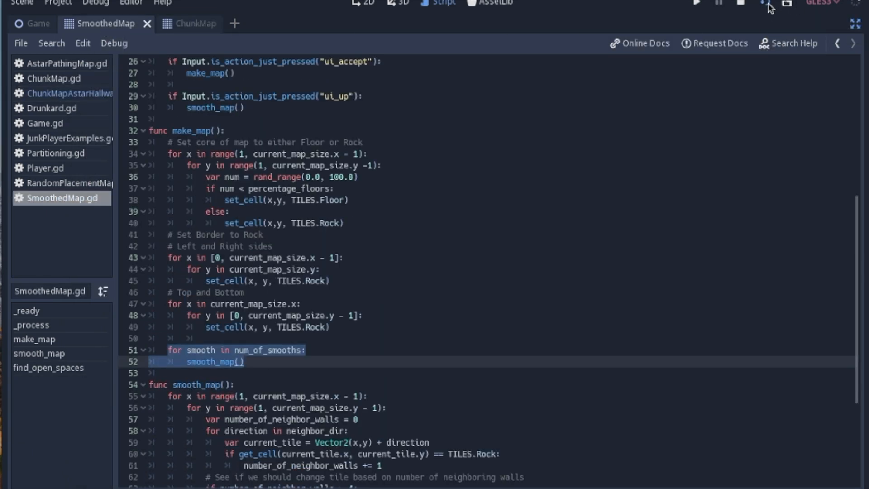
{"action": "left_click", "coordinate": [696, 4]}
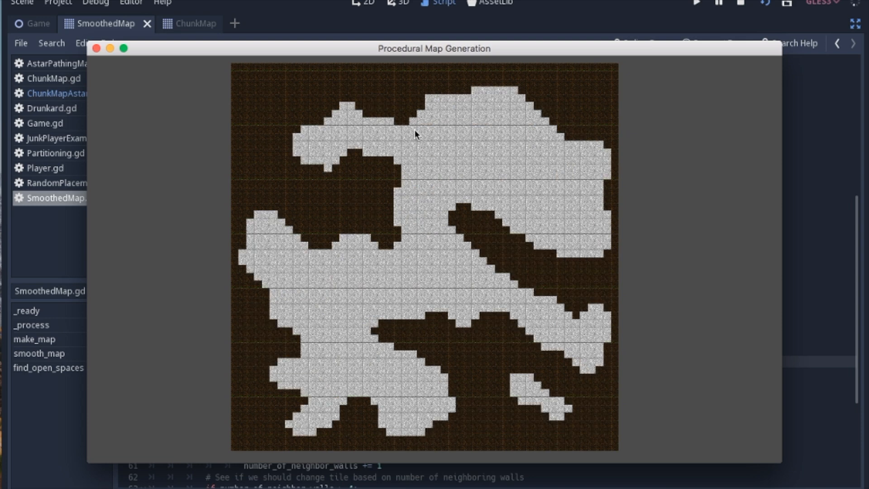
{"action": "left_click", "coordinate": [97, 49]}
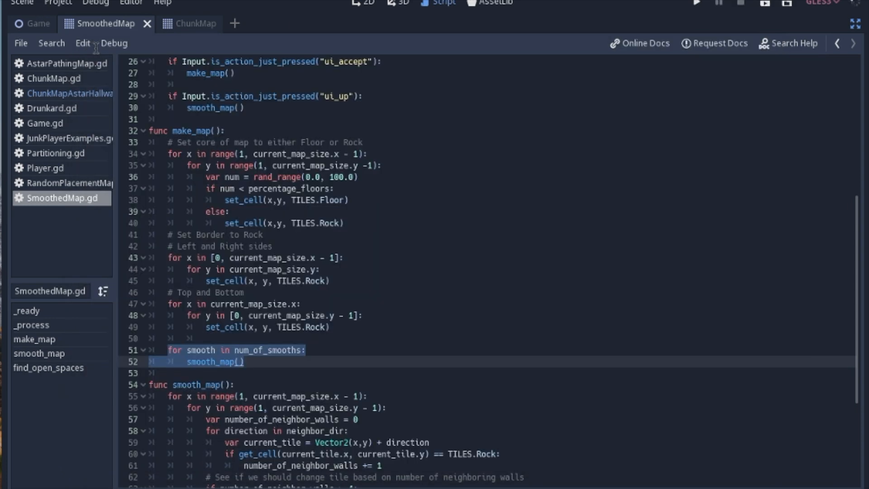
Step: Run the ChunkMap scene to generate mixed rectangular and smoothed rooms joined by hallways
{"action": "left_click", "coordinate": [765, 4]}
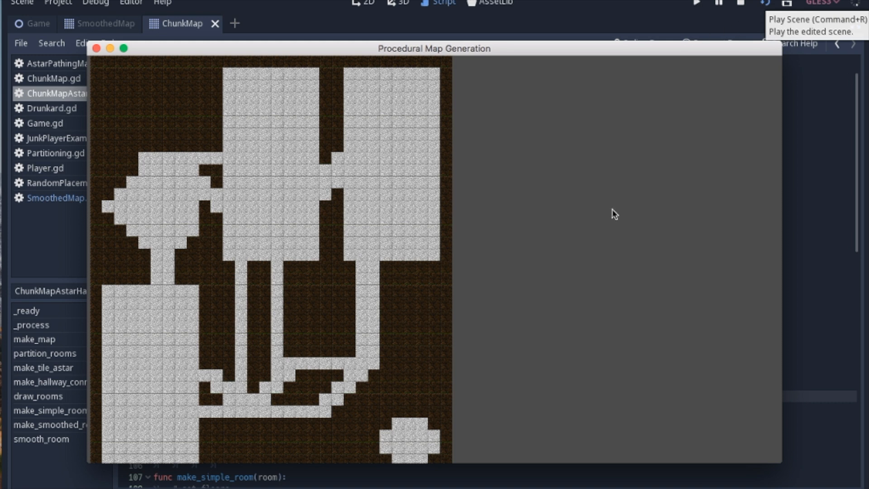
{"action": "mouse_move", "coordinate": [168, 297]}
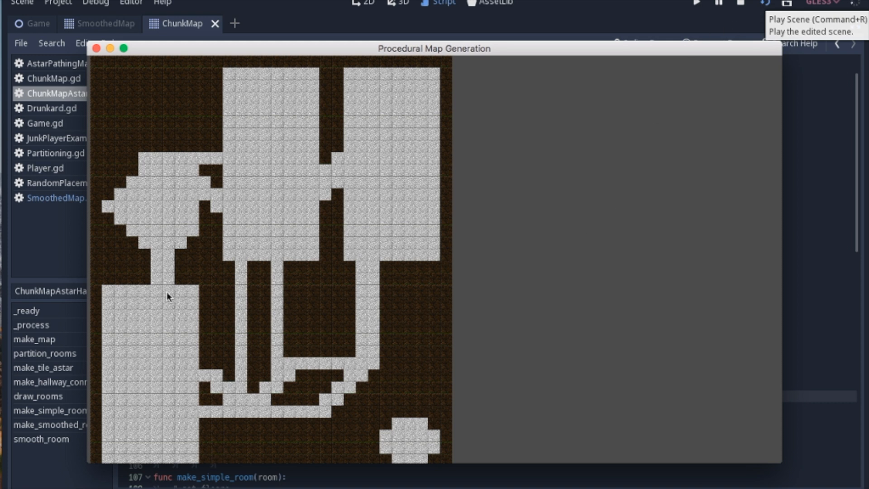
{"action": "mouse_move", "coordinate": [145, 266]}
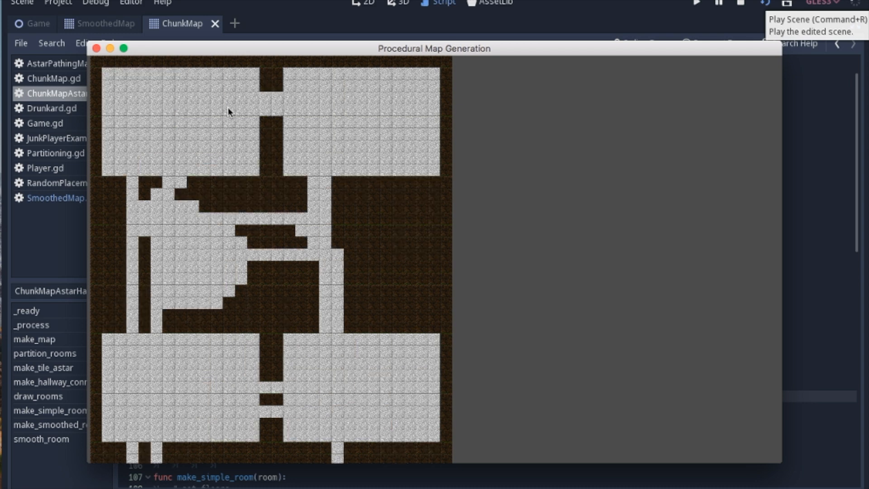
{"action": "mouse_move", "coordinate": [220, 234]}
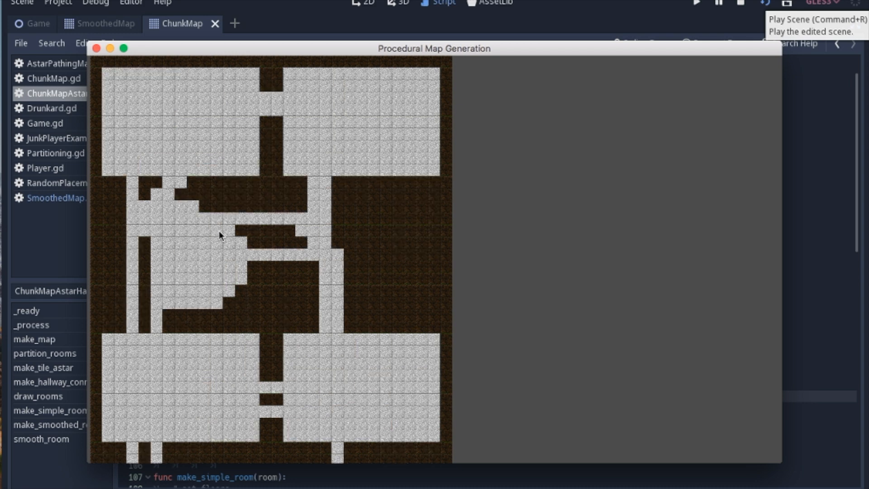
{"action": "mouse_move", "coordinate": [216, 293]}
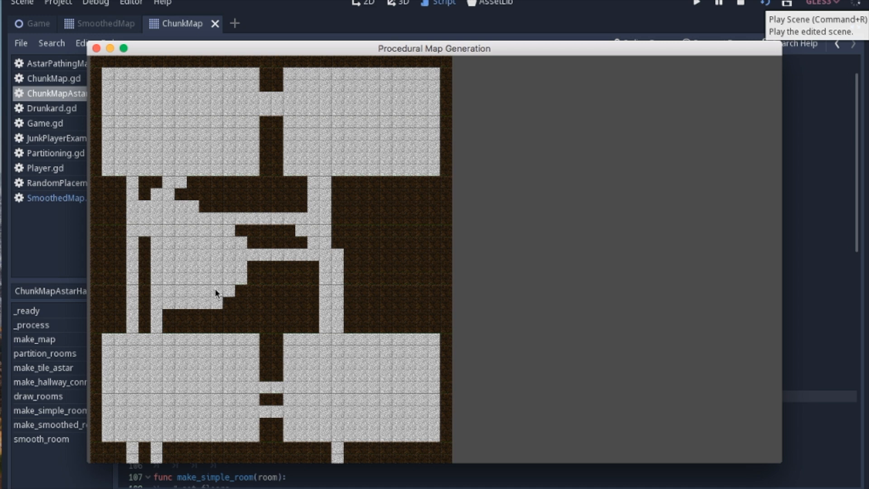
{"action": "mouse_move", "coordinate": [246, 95]}
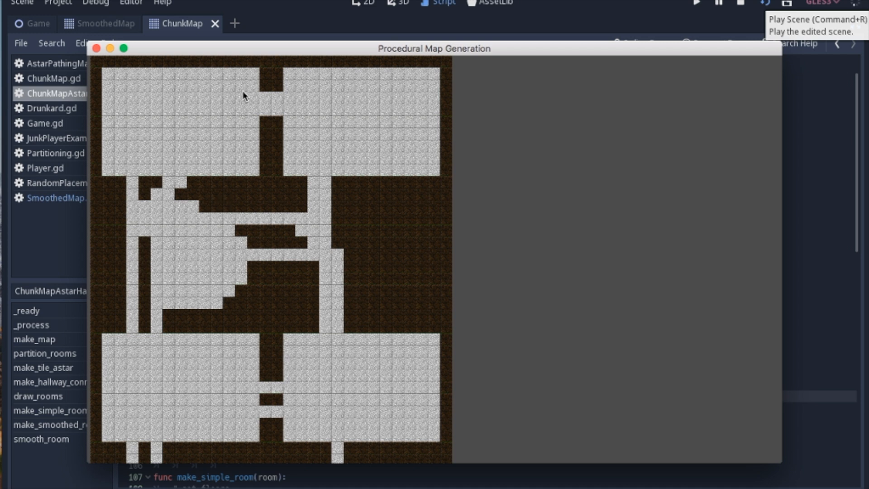
{"action": "mouse_move", "coordinate": [255, 170]}
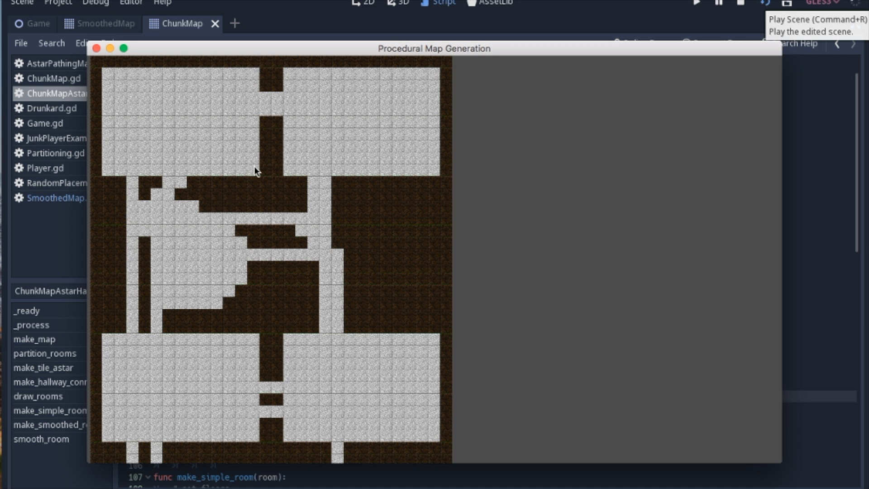
{"action": "mouse_move", "coordinate": [190, 240]}
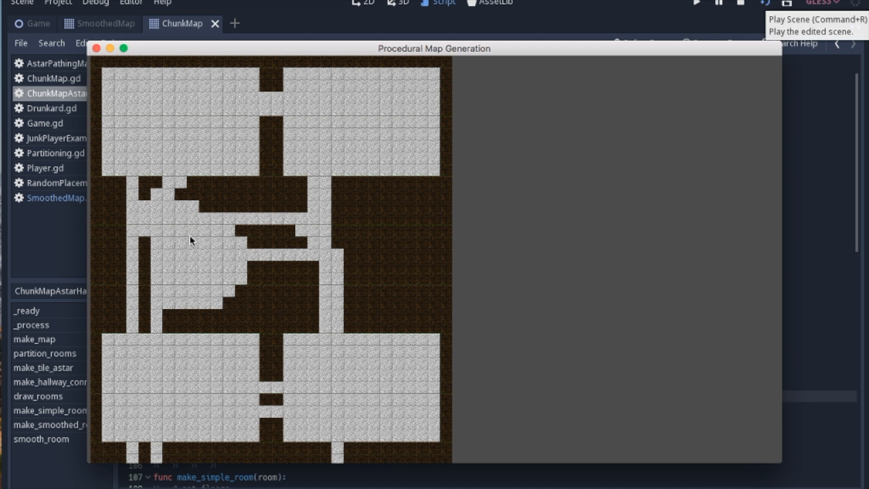
{"action": "mouse_move", "coordinate": [226, 268]}
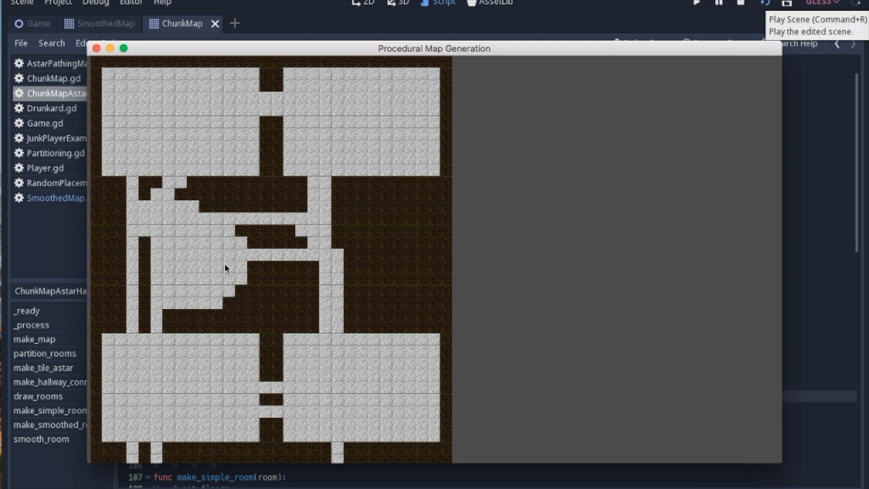
{"action": "mouse_move", "coordinate": [162, 120]}
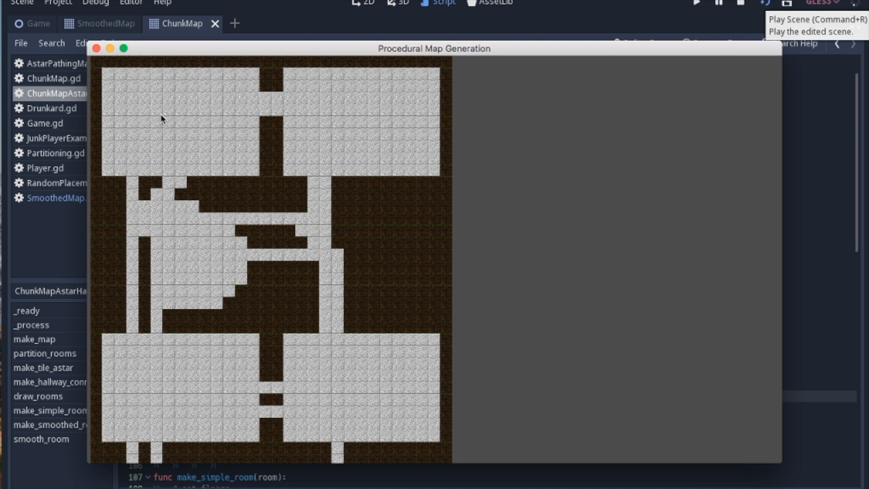
{"action": "mouse_move", "coordinate": [212, 220]}
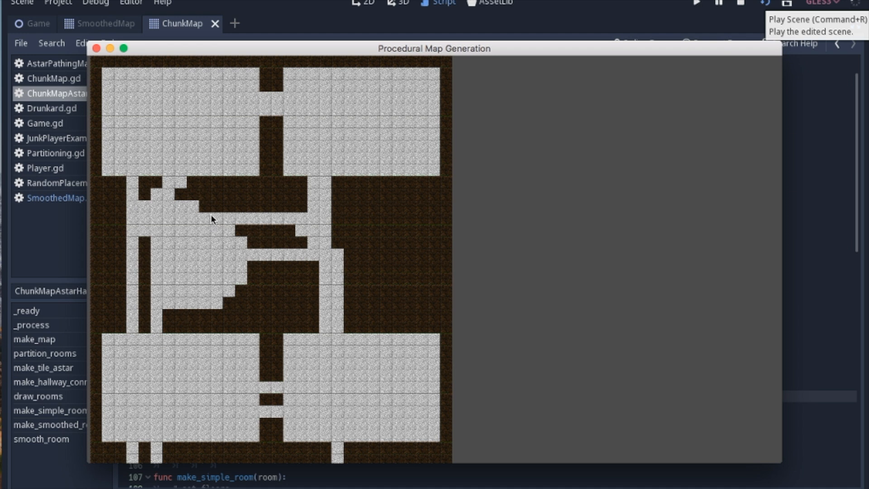
{"action": "mouse_move", "coordinate": [343, 125]}
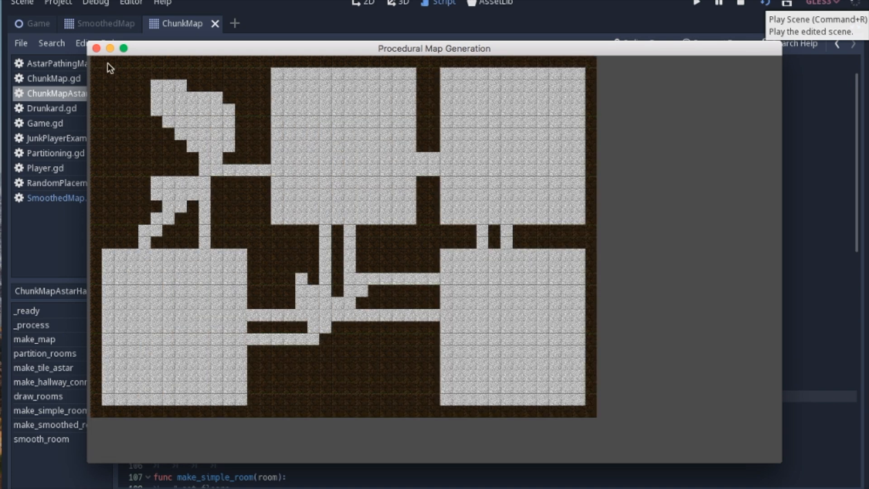
{"action": "mouse_move", "coordinate": [132, 103]}
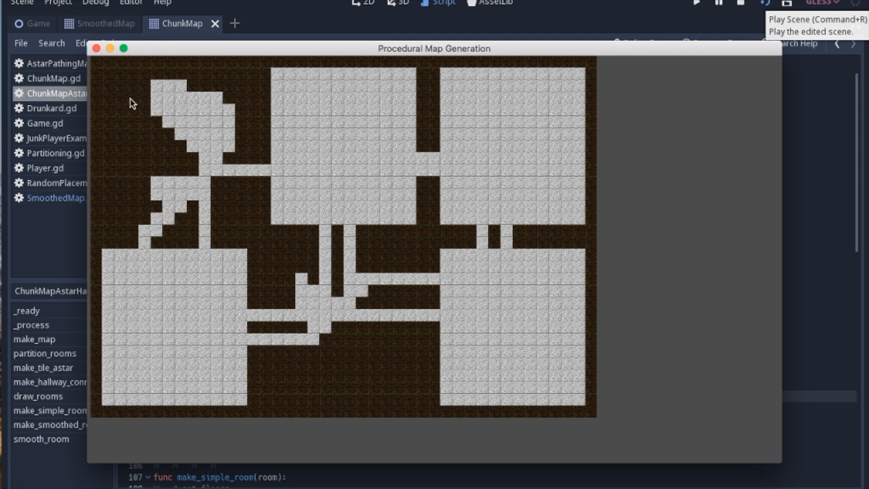
{"action": "mouse_move", "coordinate": [419, 218]}
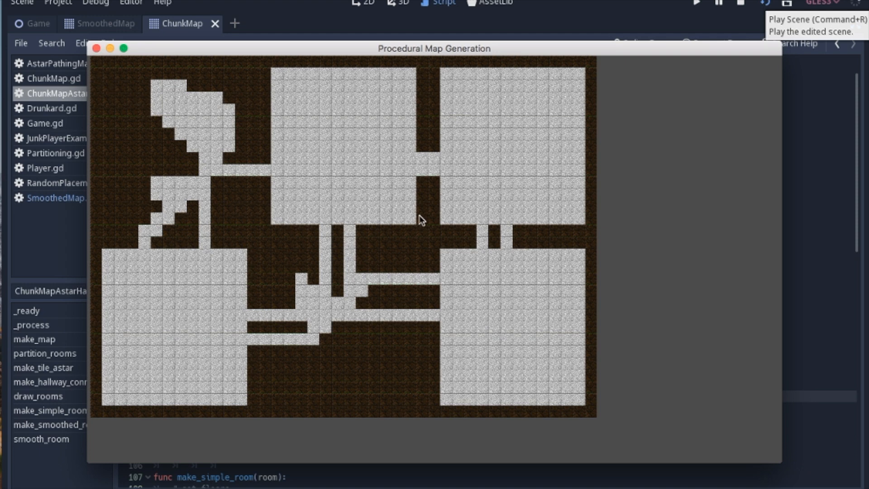
{"action": "mouse_move", "coordinate": [264, 266]}
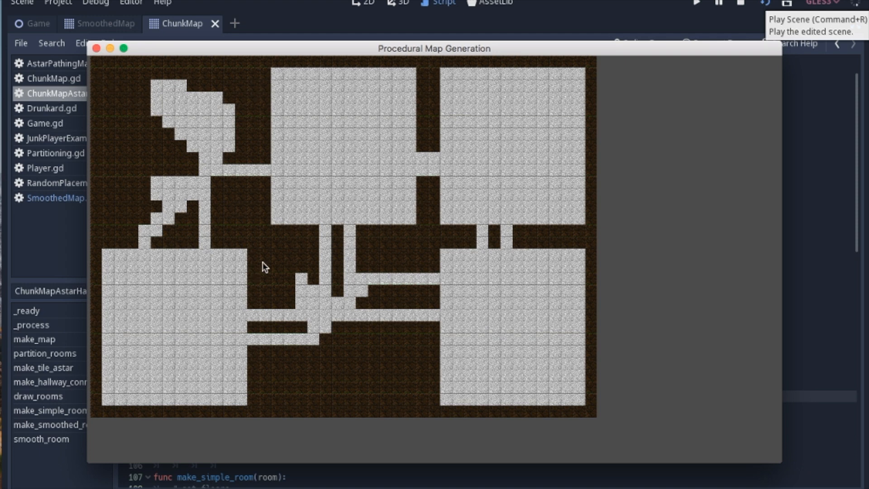
{"action": "mouse_move", "coordinate": [232, 227]}
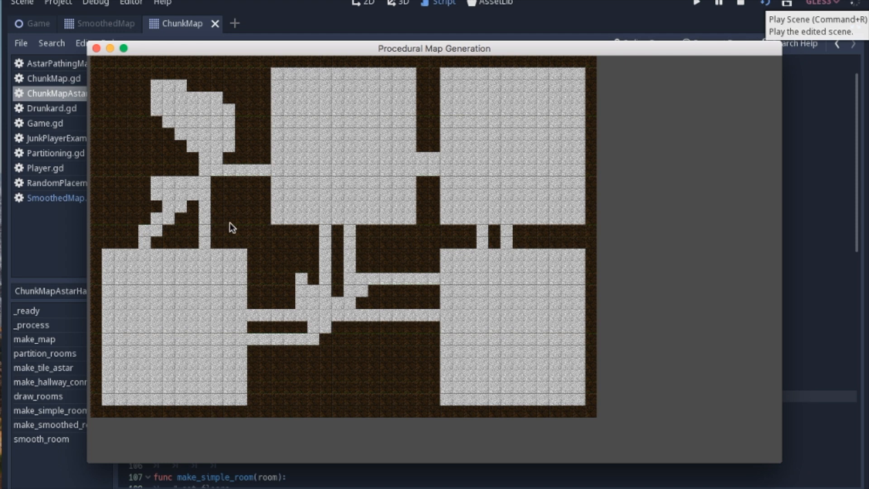
{"action": "mouse_move", "coordinate": [266, 228]}
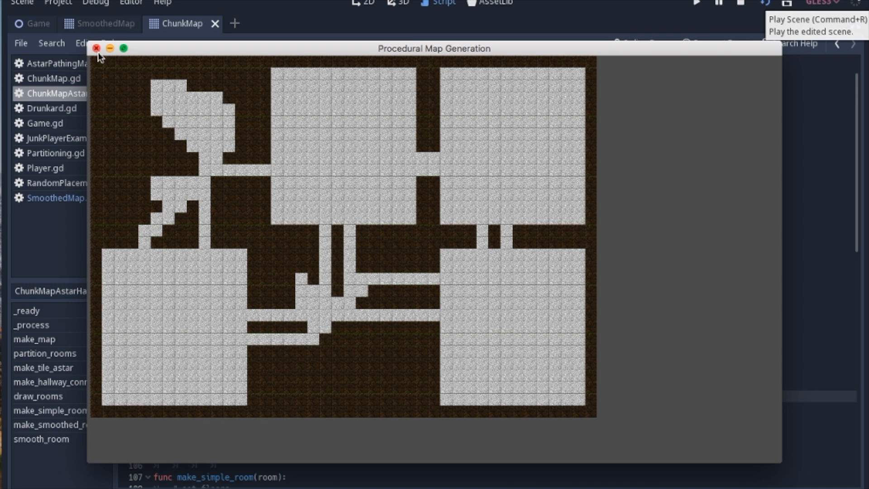
Step: Close the generated map window to return to the ChunkMap hallway script
{"action": "left_click", "coordinate": [96, 48]}
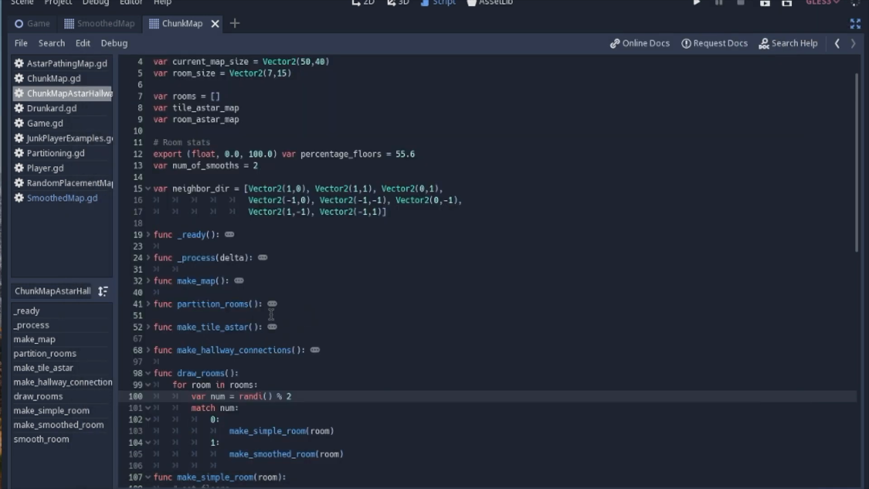
{"action": "mouse_move", "coordinate": [295, 317]}
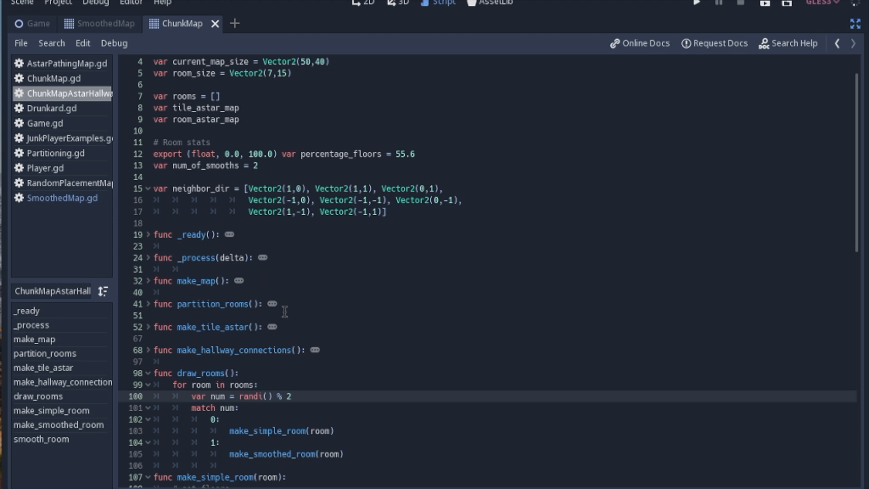
{"action": "mouse_move", "coordinate": [276, 250]}
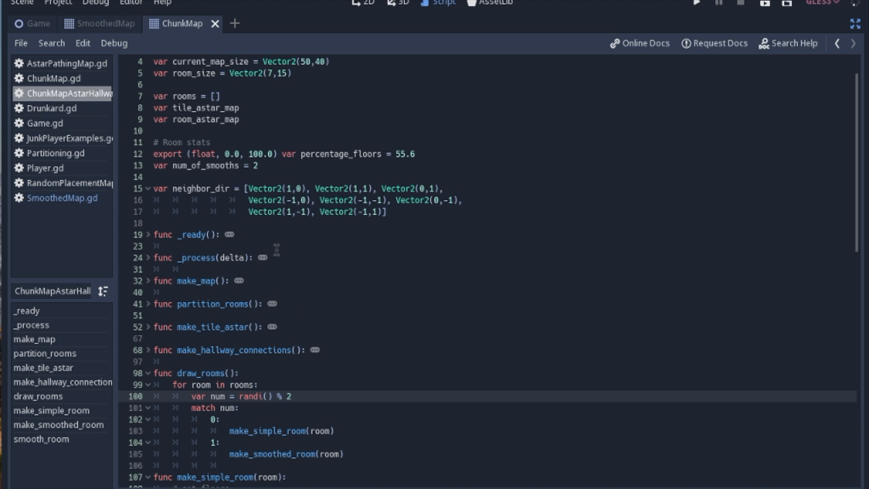
{"action": "mouse_move", "coordinate": [229, 305]}
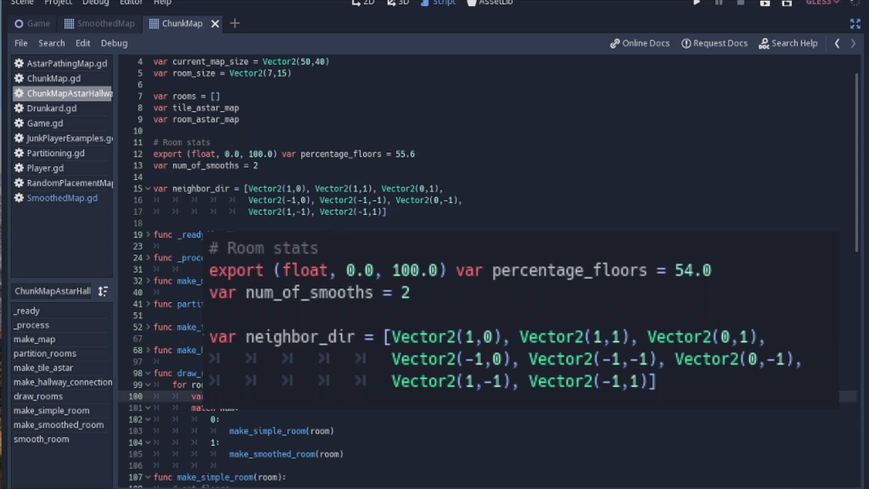
{"action": "scroll", "scroll_direction": "down", "scroll_amount": 3}
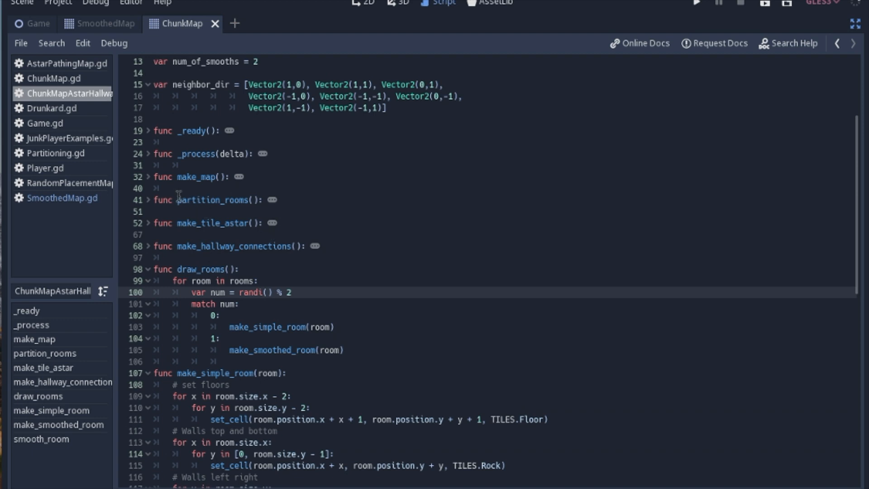
{"action": "mouse_move", "coordinate": [162, 133]}
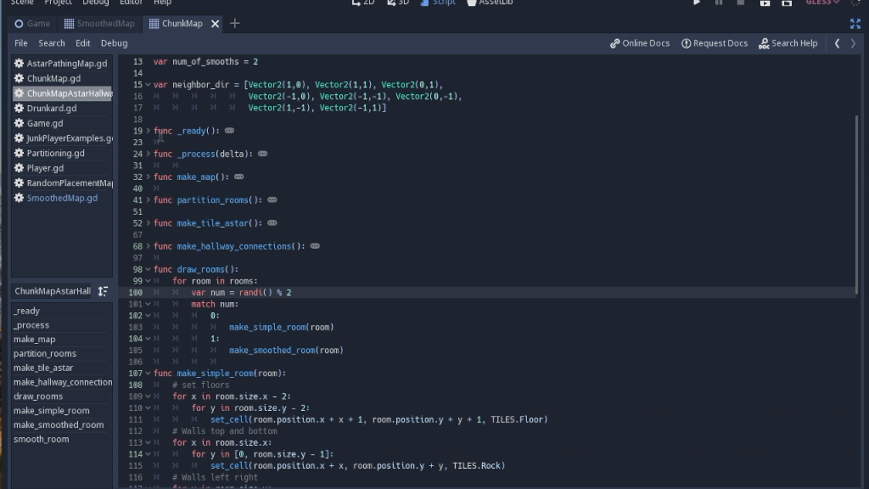
{"action": "mouse_move", "coordinate": [208, 165]}
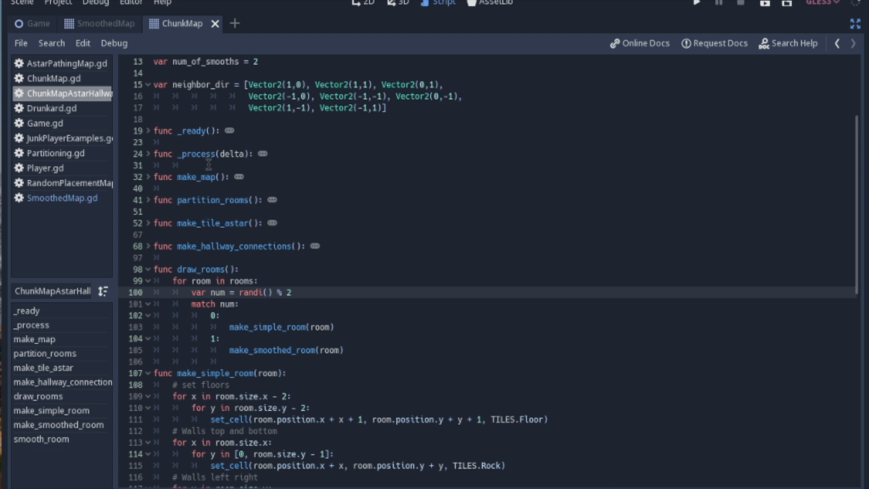
{"action": "scroll", "scroll_direction": "up", "scroll_amount": 3}
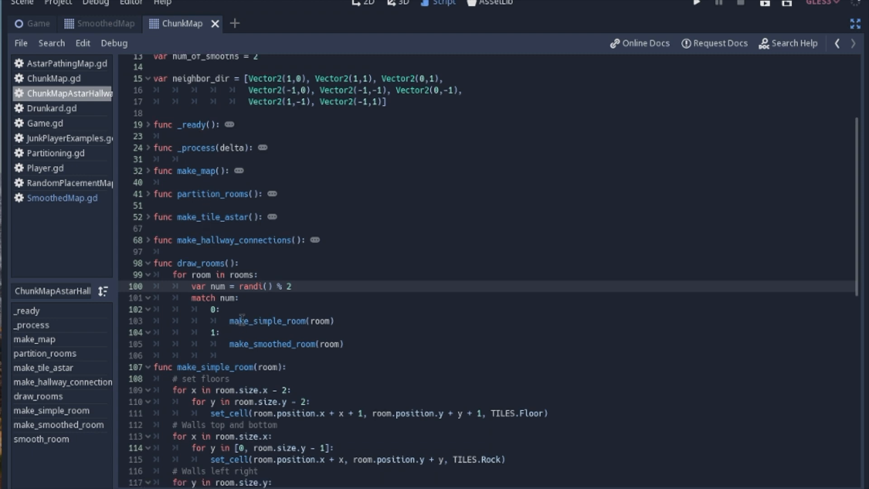
{"action": "mouse_move", "coordinate": [216, 262]}
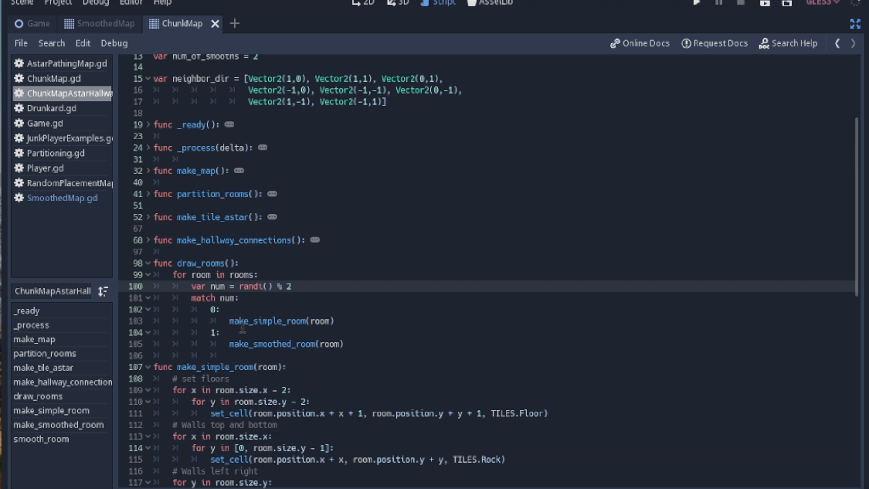
{"action": "scroll", "scroll_direction": "down", "scroll_amount": 3}
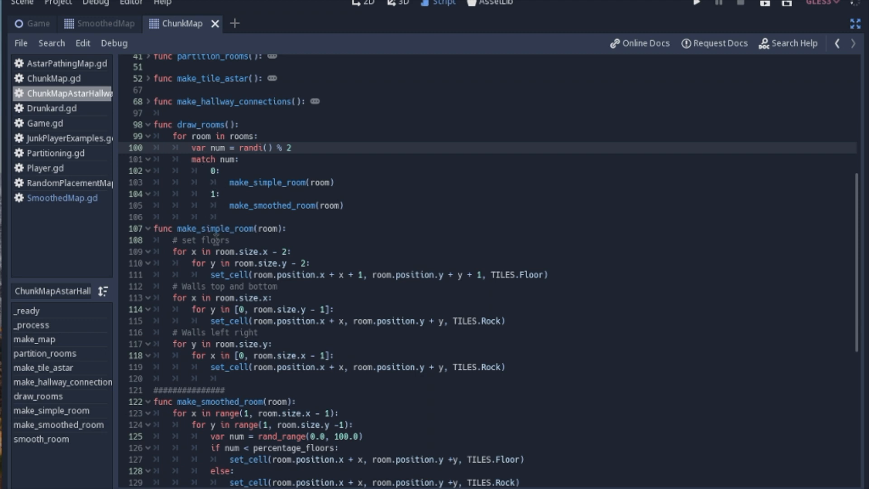
{"action": "mouse_move", "coordinate": [235, 241]}
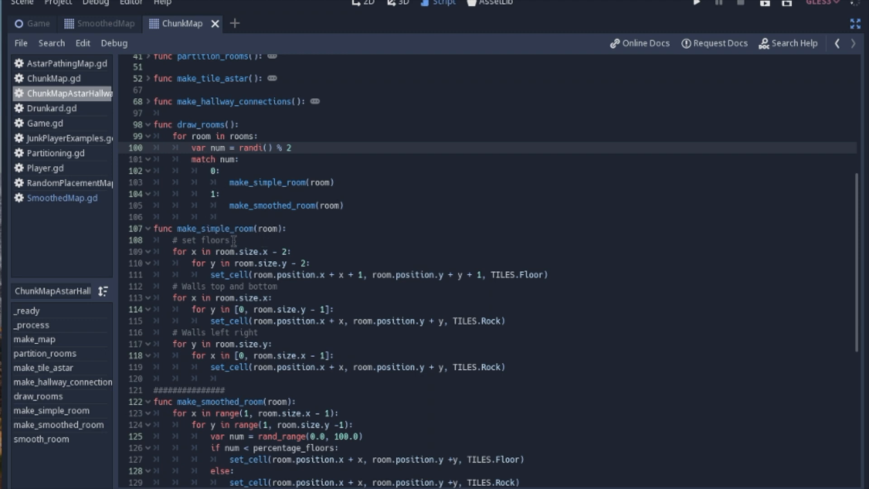
{"action": "mouse_move", "coordinate": [297, 223]}
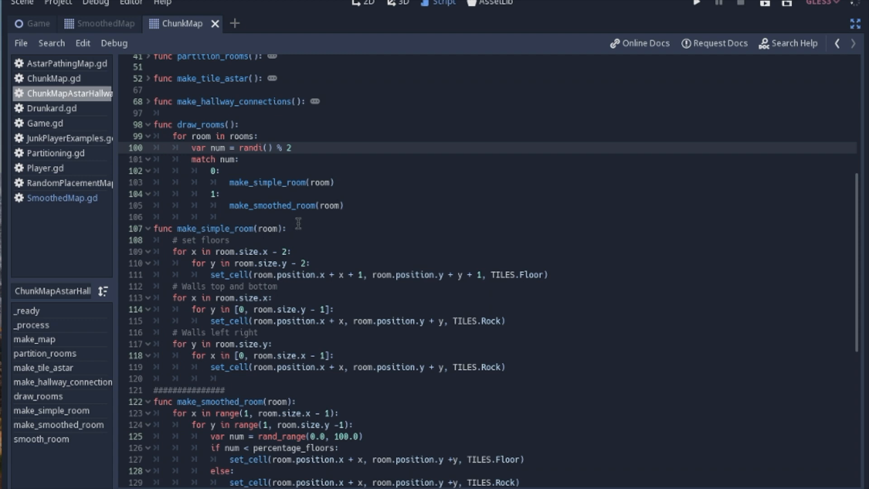
{"action": "mouse_move", "coordinate": [279, 250]}
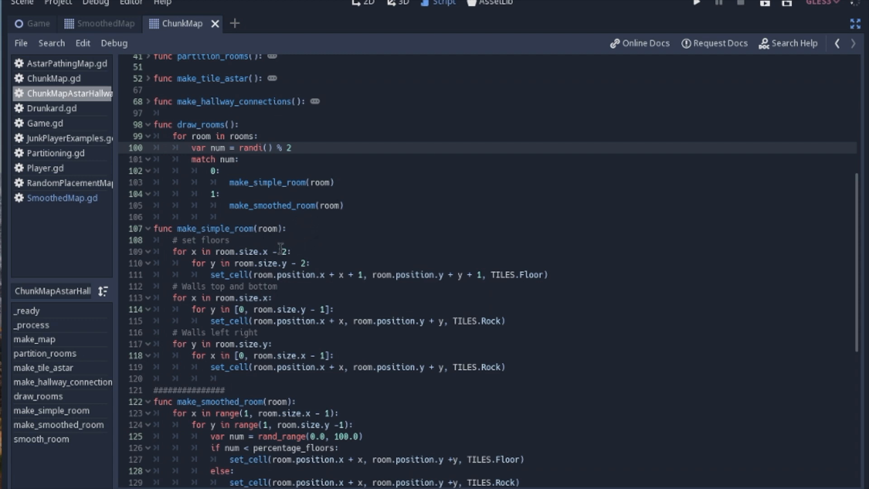
{"action": "mouse_move", "coordinate": [295, 234]}
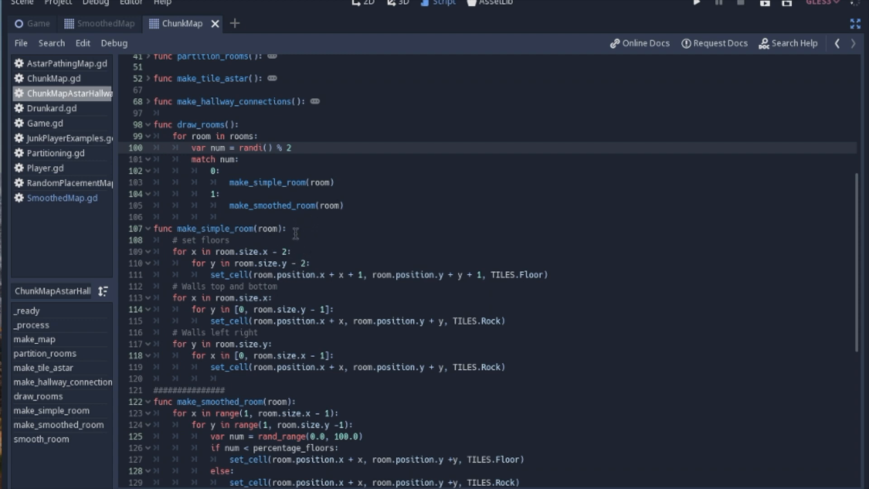
{"action": "mouse_move", "coordinate": [236, 228]}
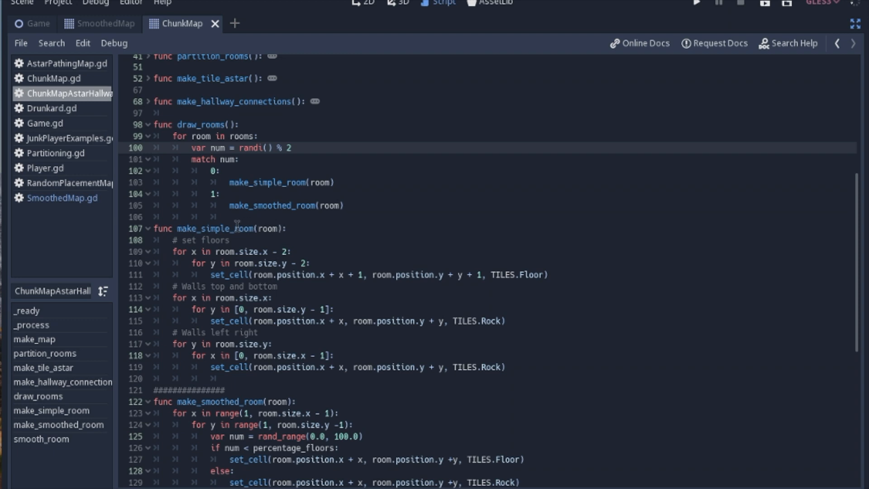
{"action": "mouse_move", "coordinate": [214, 229]}
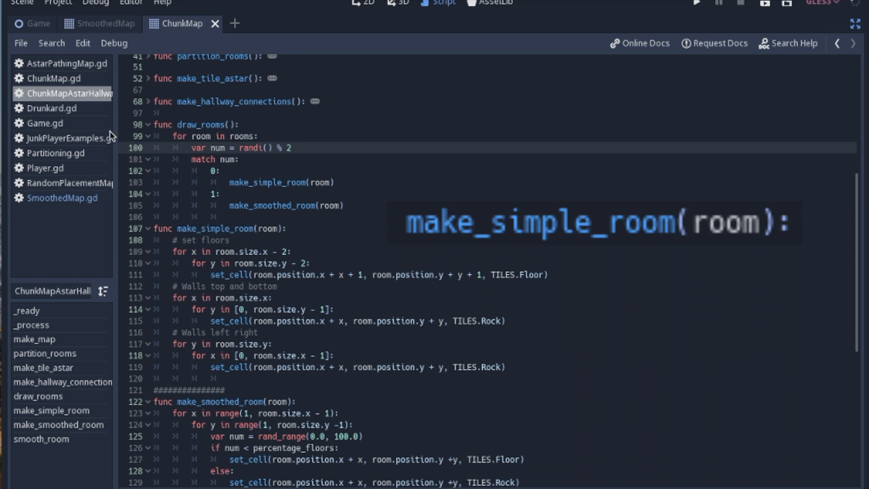
{"action": "mouse_move", "coordinate": [265, 181]}
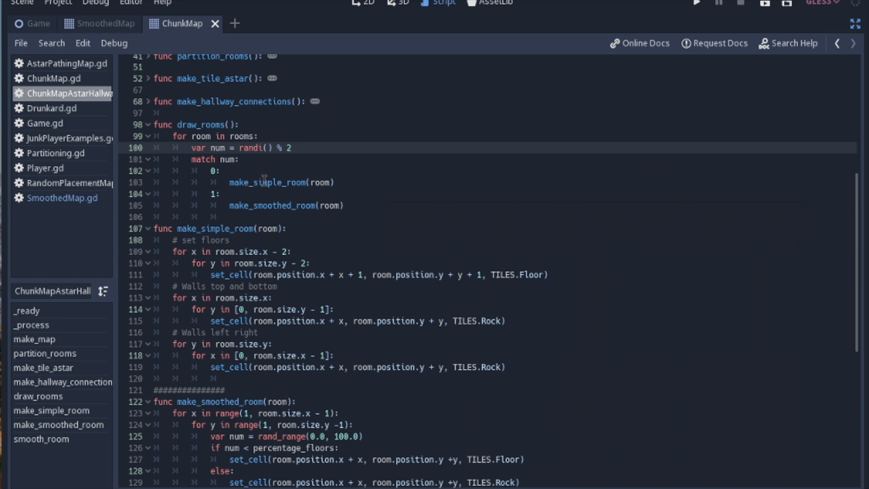
{"action": "mouse_move", "coordinate": [244, 233]}
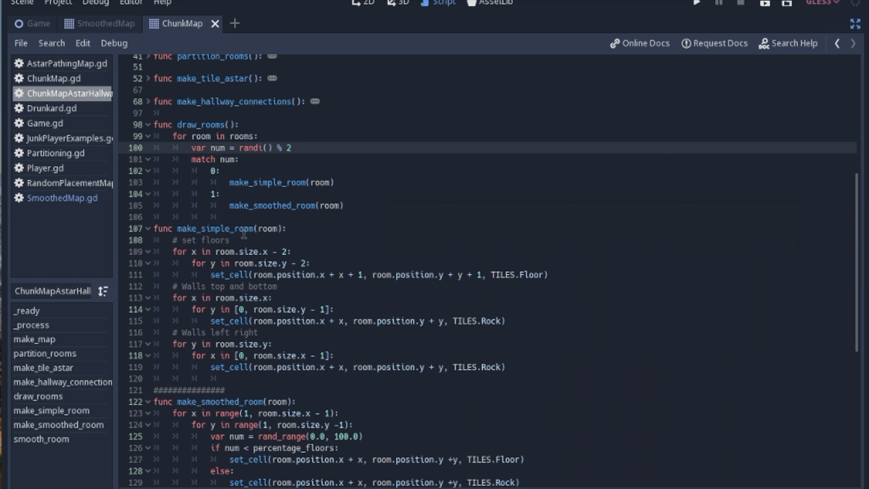
{"action": "mouse_move", "coordinate": [256, 229]}
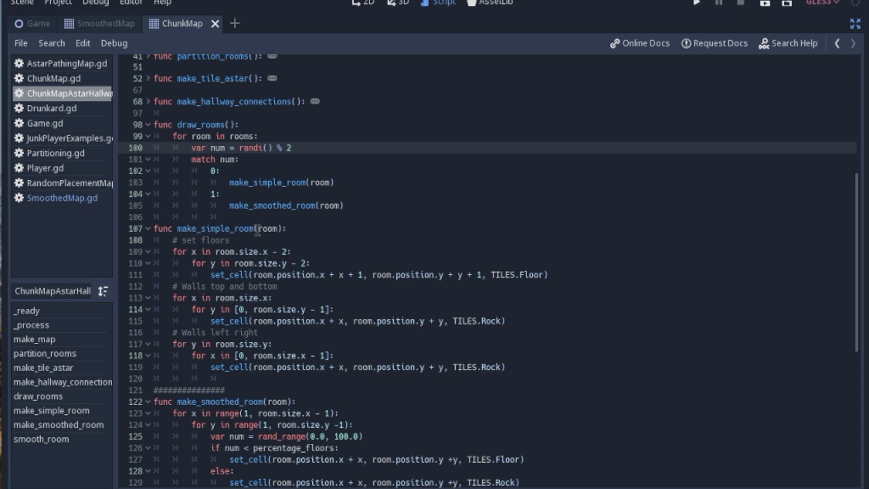
{"action": "mouse_move", "coordinate": [275, 229]}
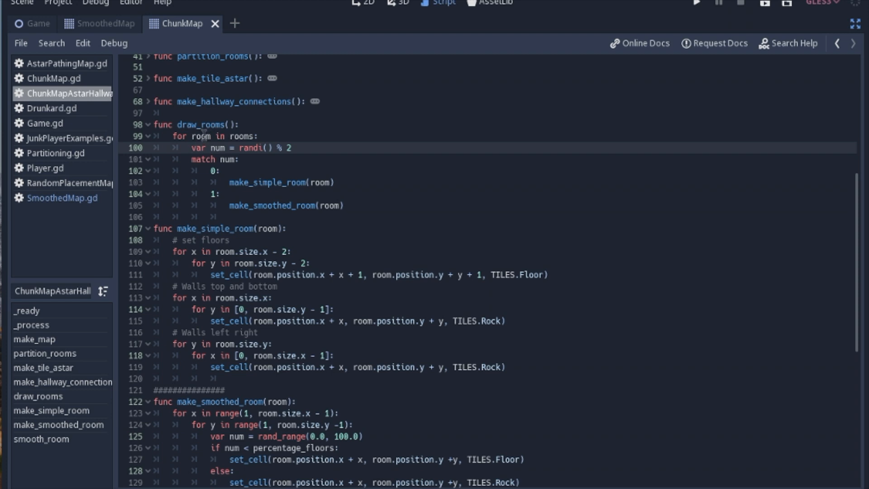
{"action": "mouse_move", "coordinate": [326, 197]}
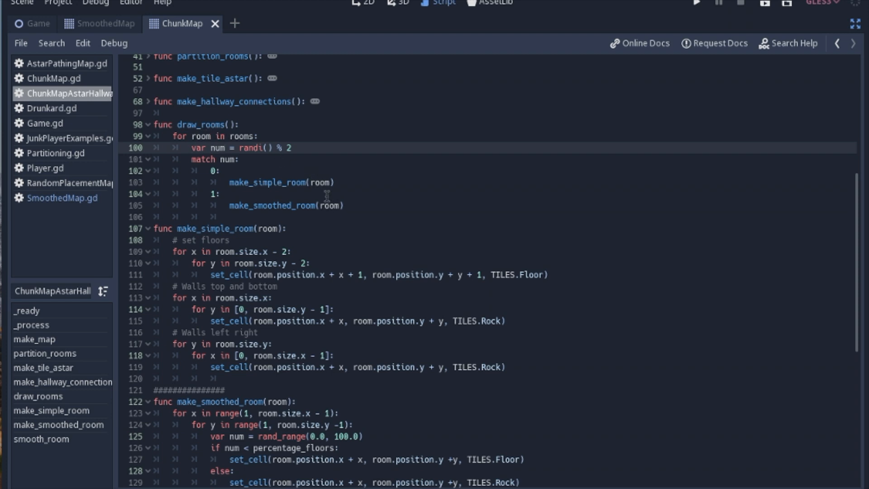
{"action": "mouse_move", "coordinate": [238, 229]}
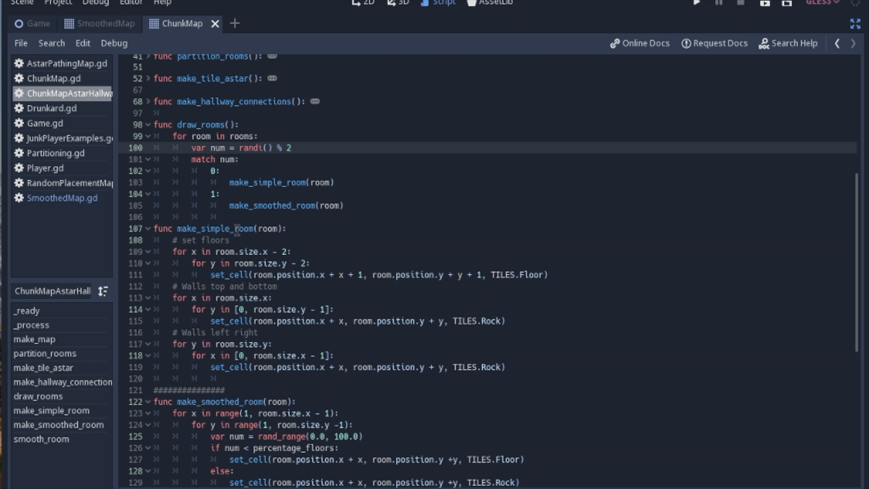
{"action": "mouse_move", "coordinate": [222, 275]}
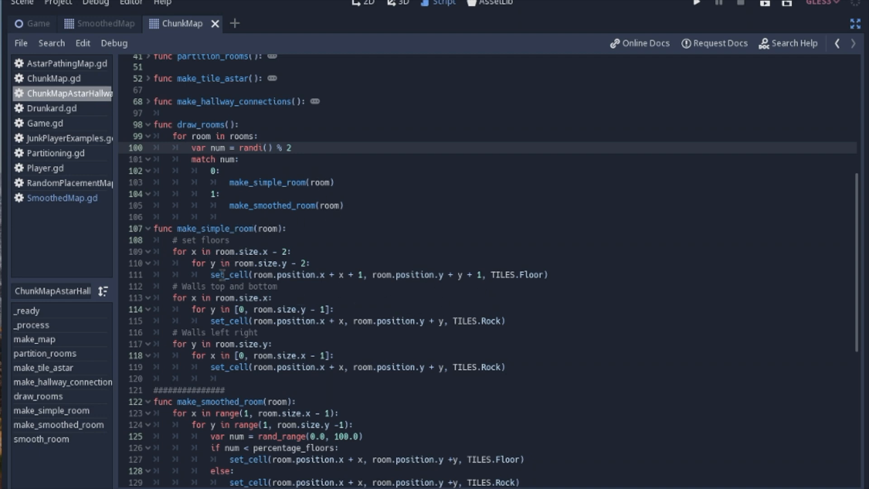
{"action": "mouse_move", "coordinate": [290, 328]}
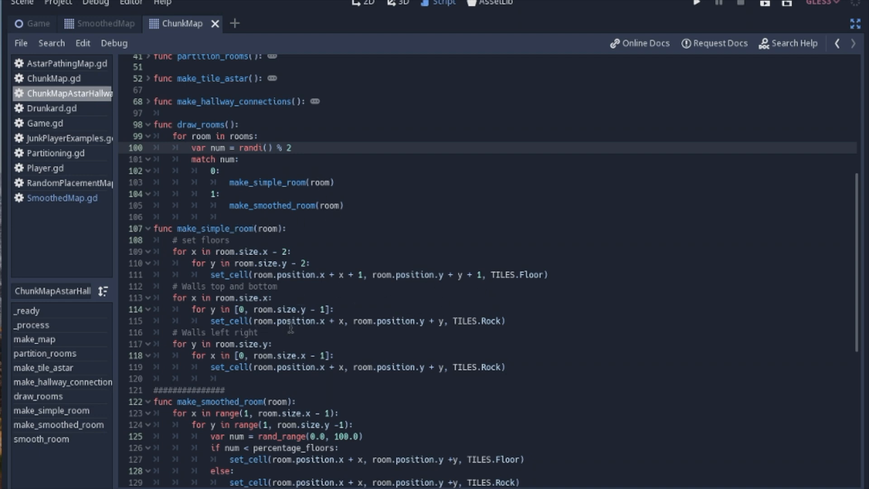
{"action": "scroll", "scroll_direction": "down", "scroll_amount": 3}
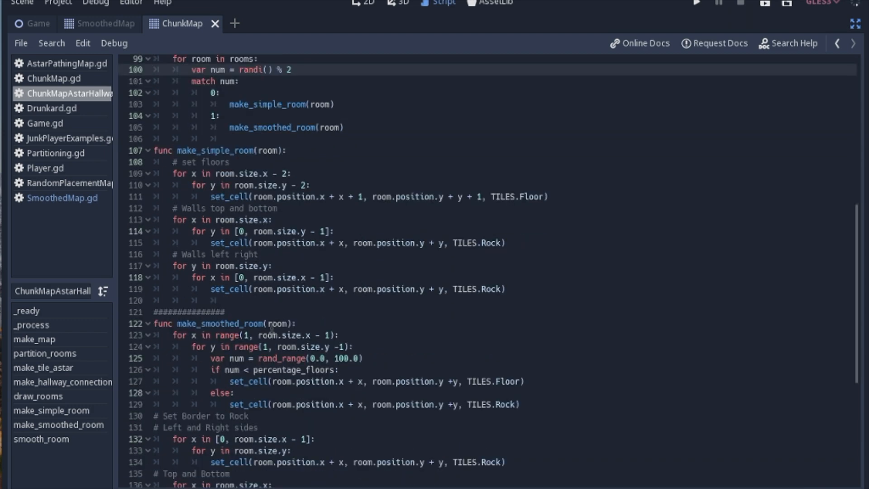
{"action": "scroll", "scroll_direction": "down", "scroll_amount": 3}
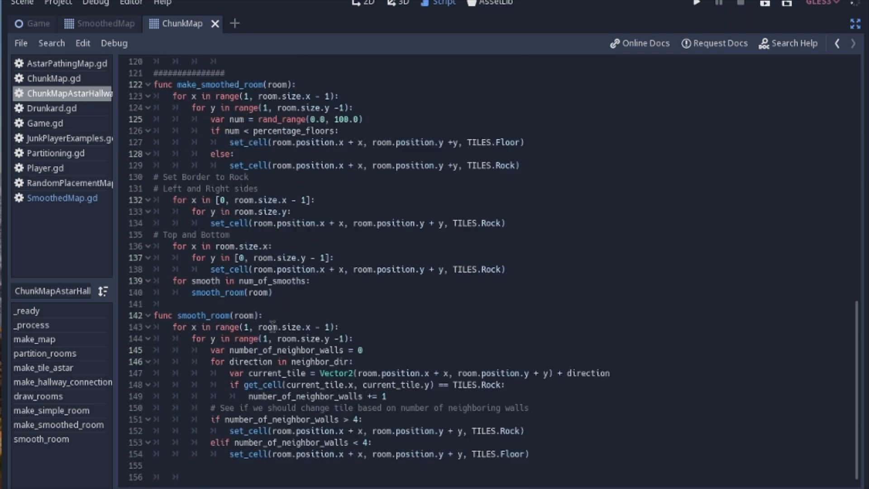
{"action": "mouse_move", "coordinate": [299, 309]}
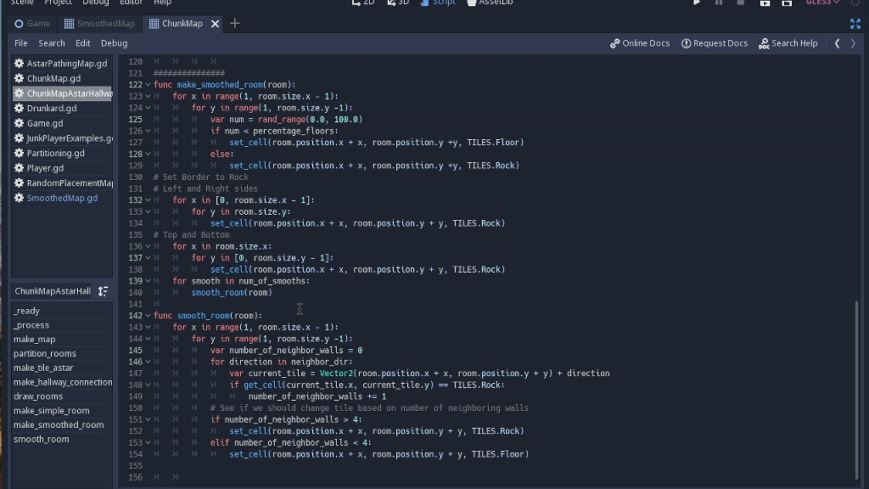
{"action": "mouse_move", "coordinate": [305, 306]}
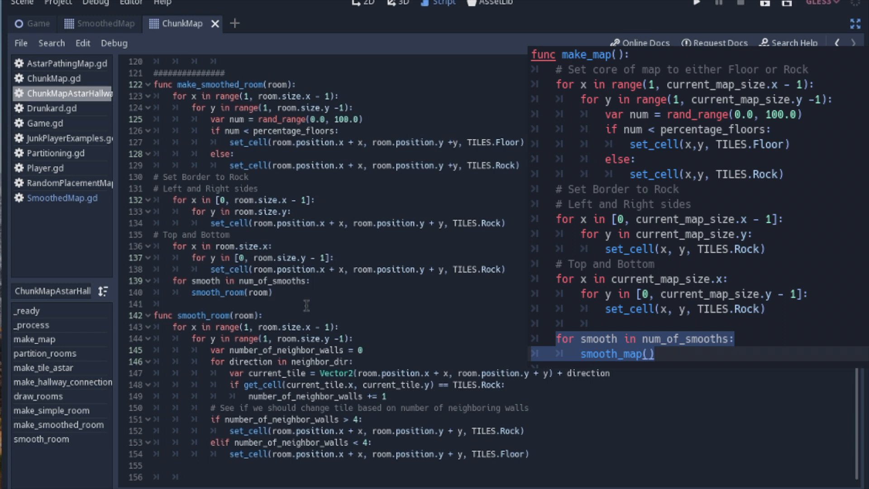
{"action": "mouse_move", "coordinate": [298, 305]}
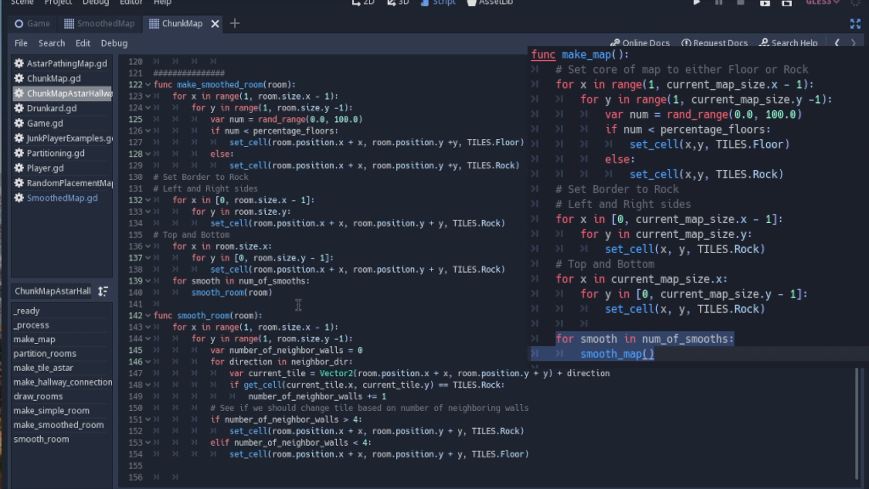
{"action": "mouse_move", "coordinate": [471, 161]}
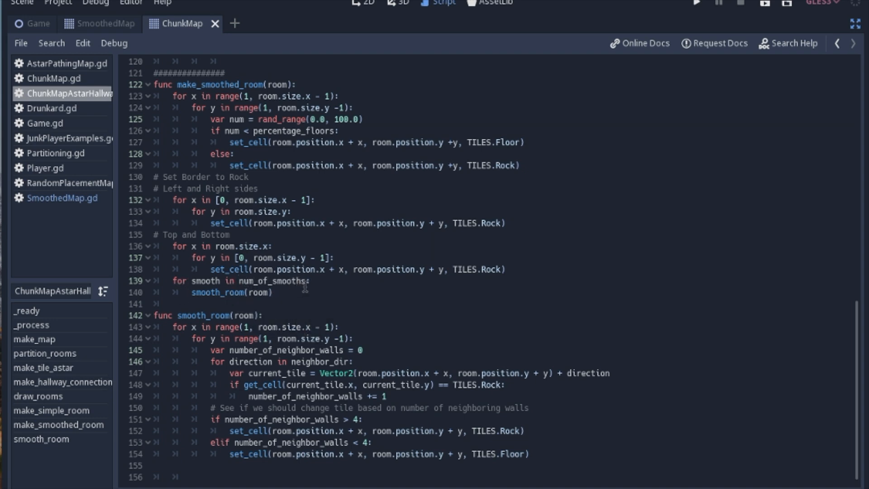
{"action": "mouse_move", "coordinate": [371, 307]}
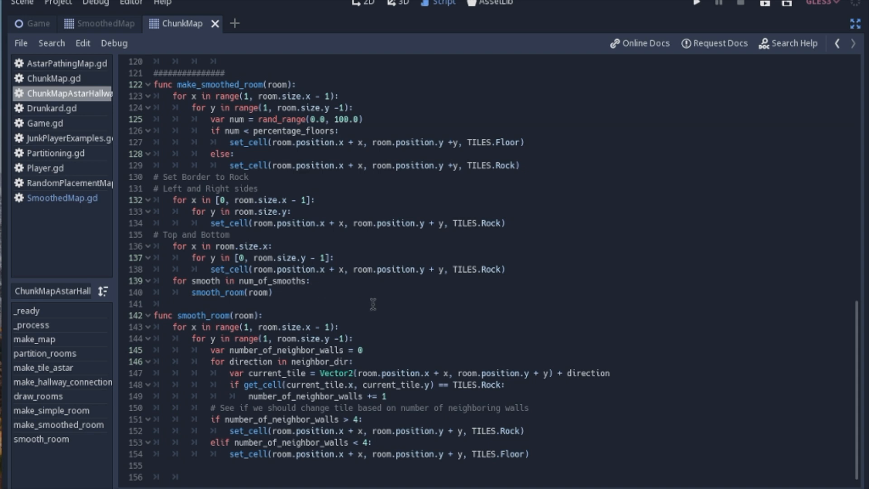
{"action": "mouse_move", "coordinate": [775, 15]}
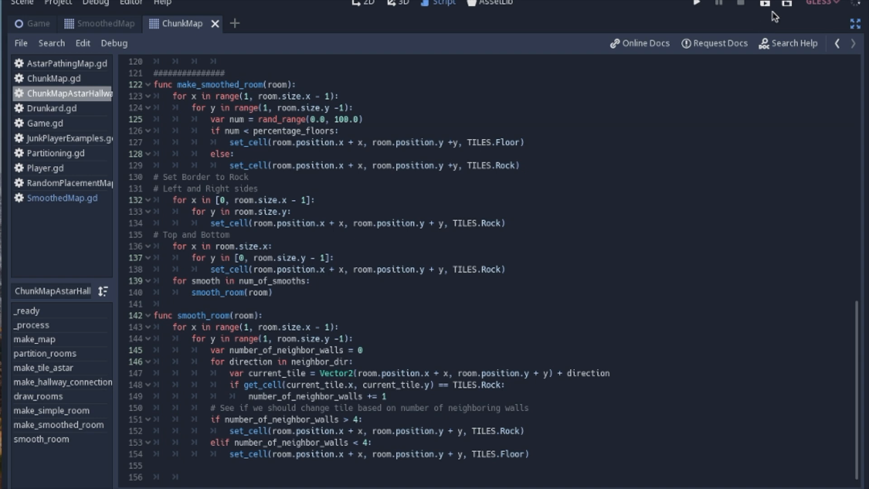
{"action": "mouse_move", "coordinate": [766, 5]}
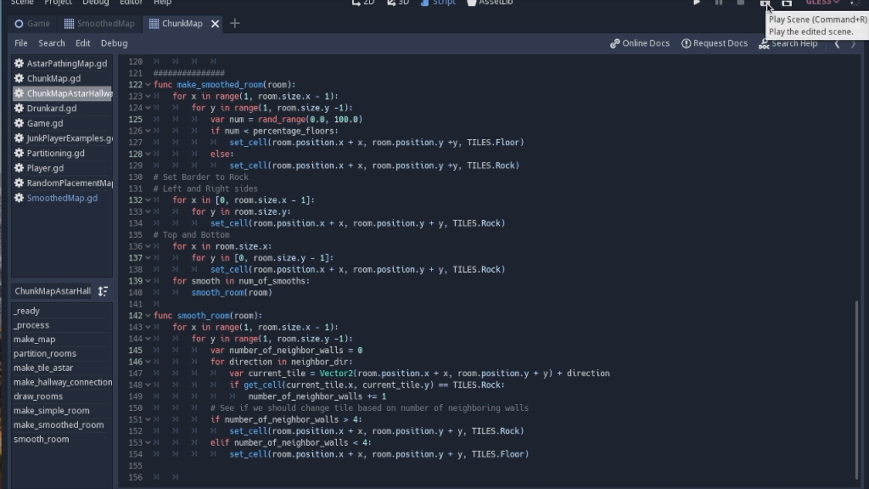
{"action": "mouse_move", "coordinate": [629, 262]}
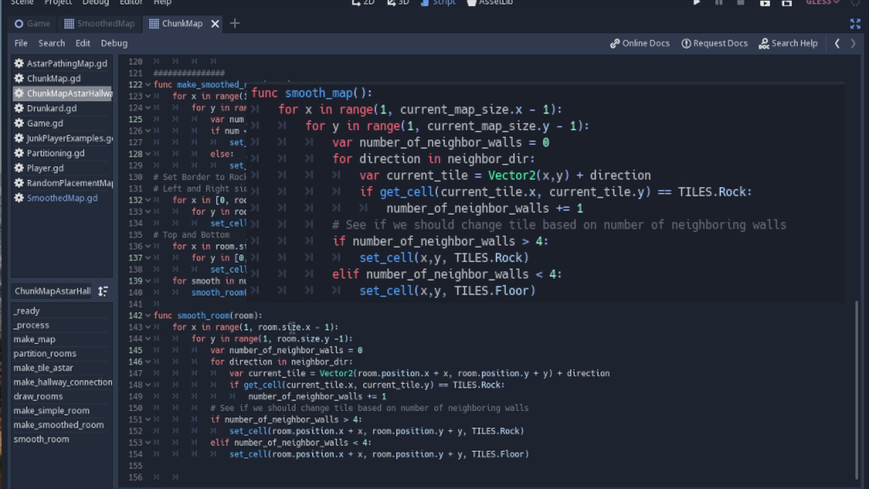
{"action": "mouse_move", "coordinate": [318, 327]}
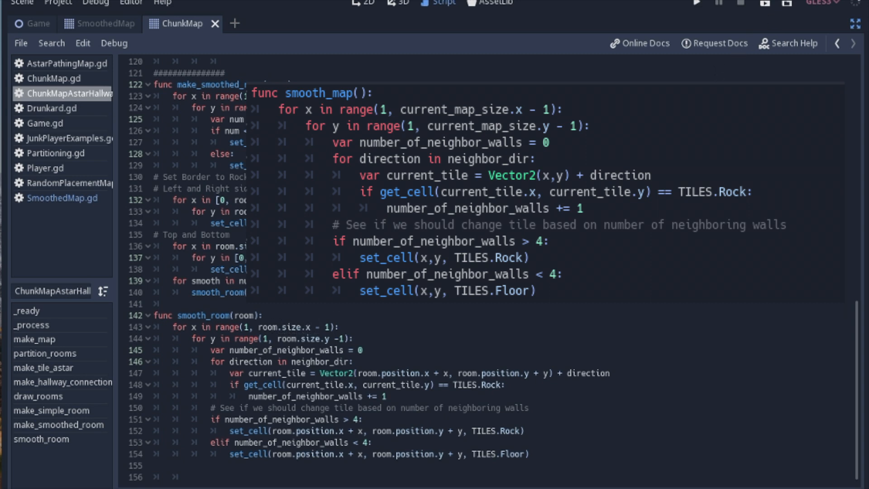
{"action": "mouse_move", "coordinate": [302, 327]}
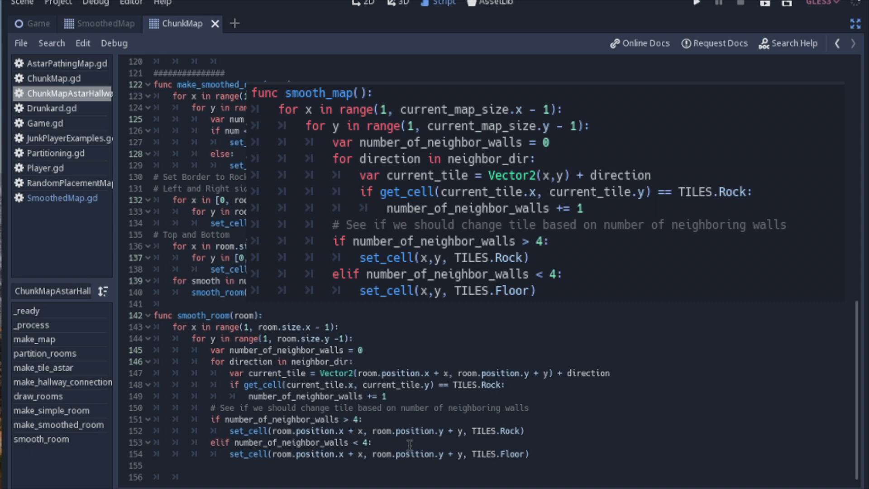
{"action": "mouse_move", "coordinate": [387, 446]}
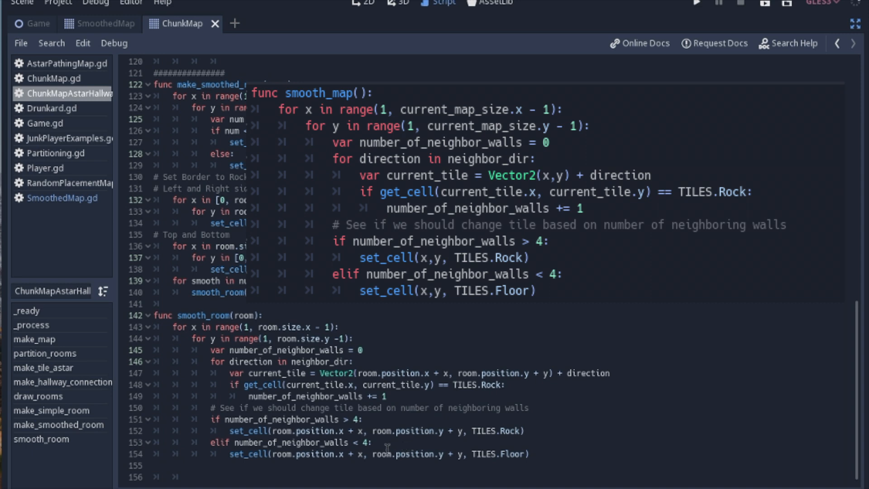
{"action": "mouse_move", "coordinate": [456, 431]}
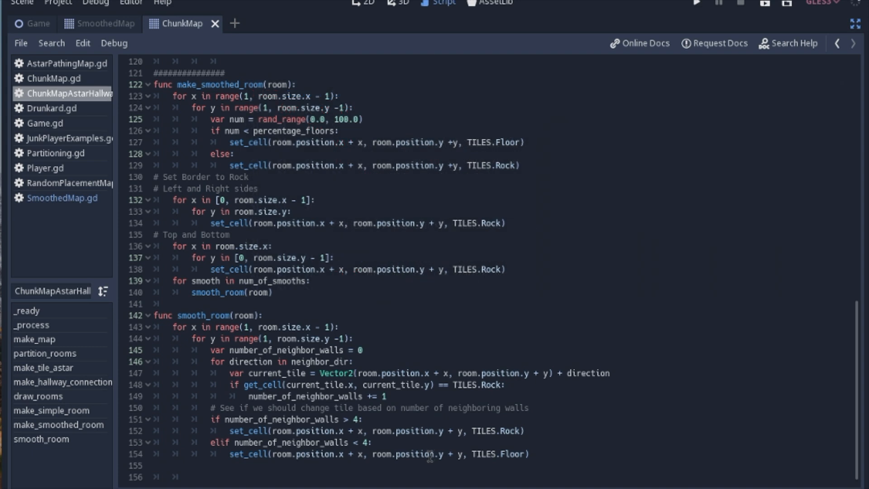
{"action": "mouse_move", "coordinate": [737, 66]}
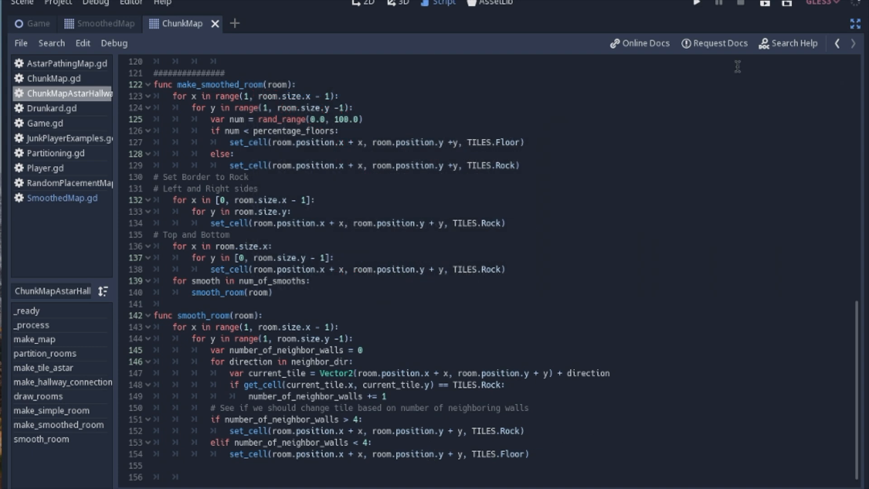